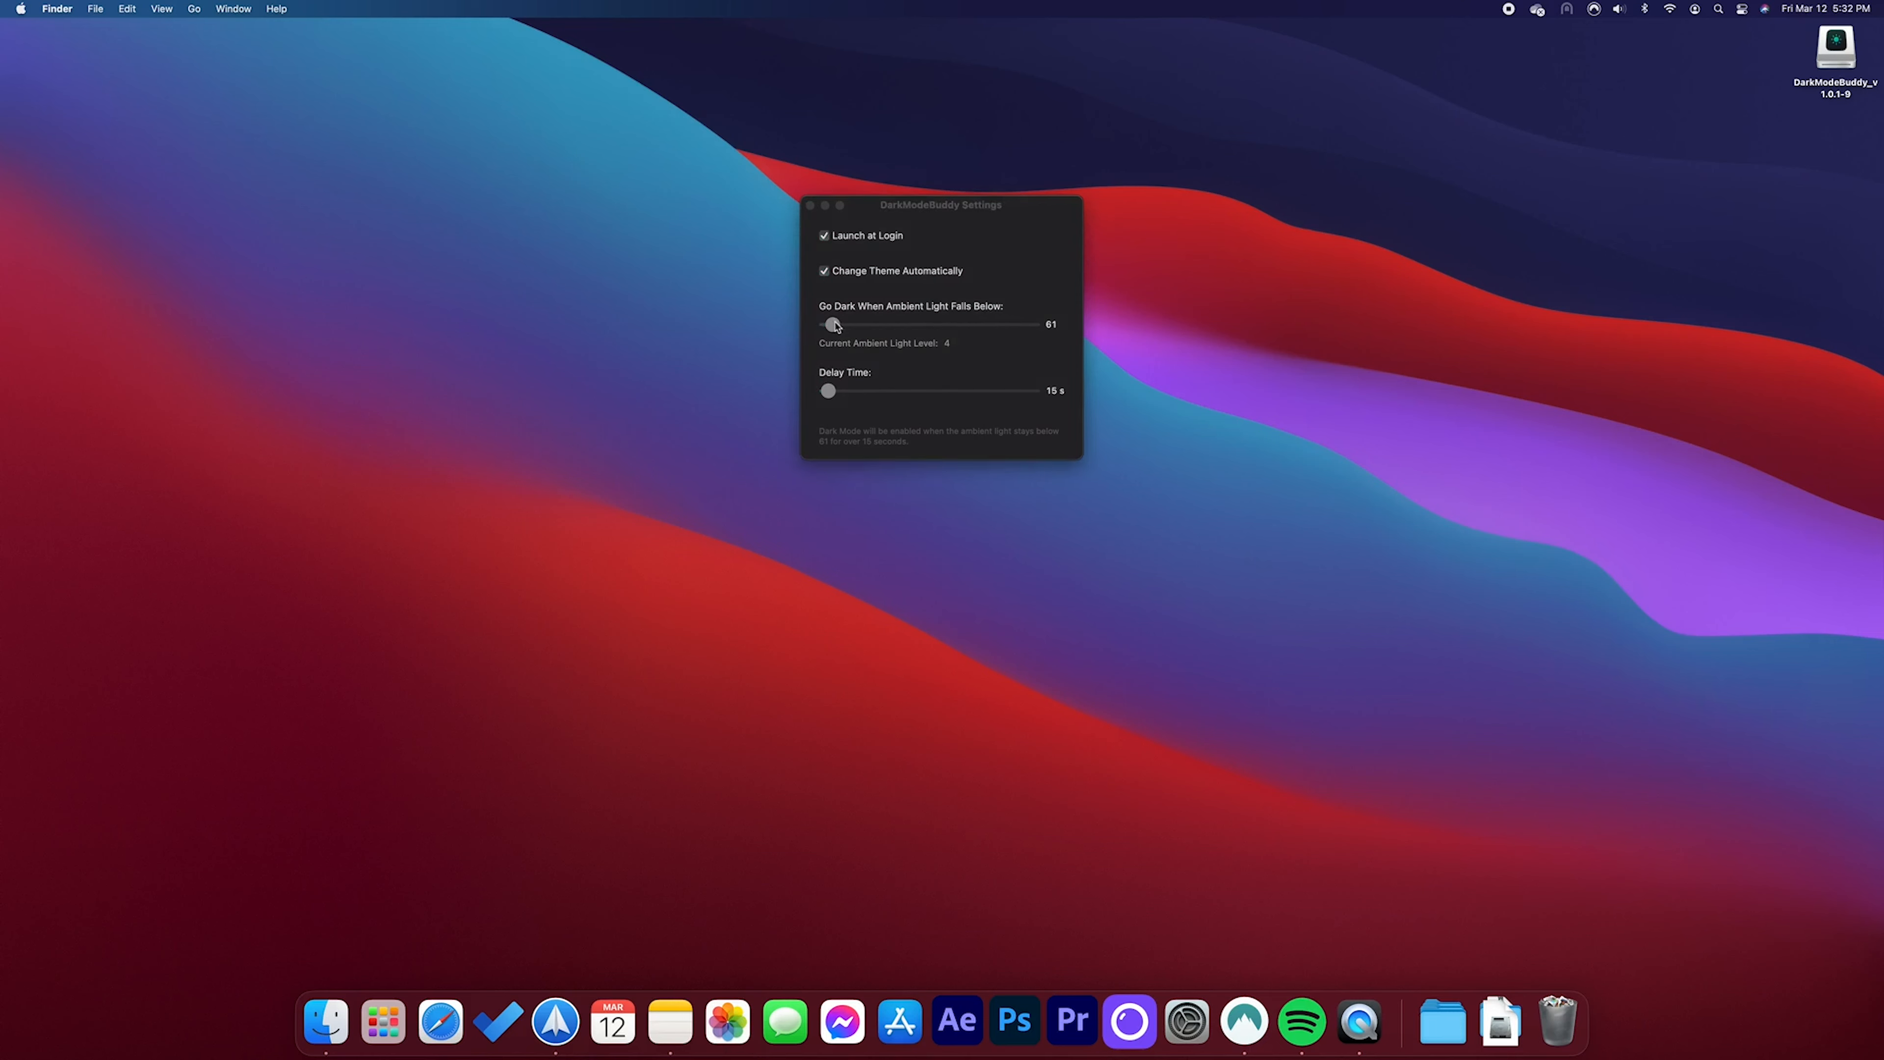
# - Close the DarkModeBuddy settings window, keeping threshold 61 and delay 15 s
pyautogui.moveTo(833, 325); pyautogui.dragTo(847, 325)
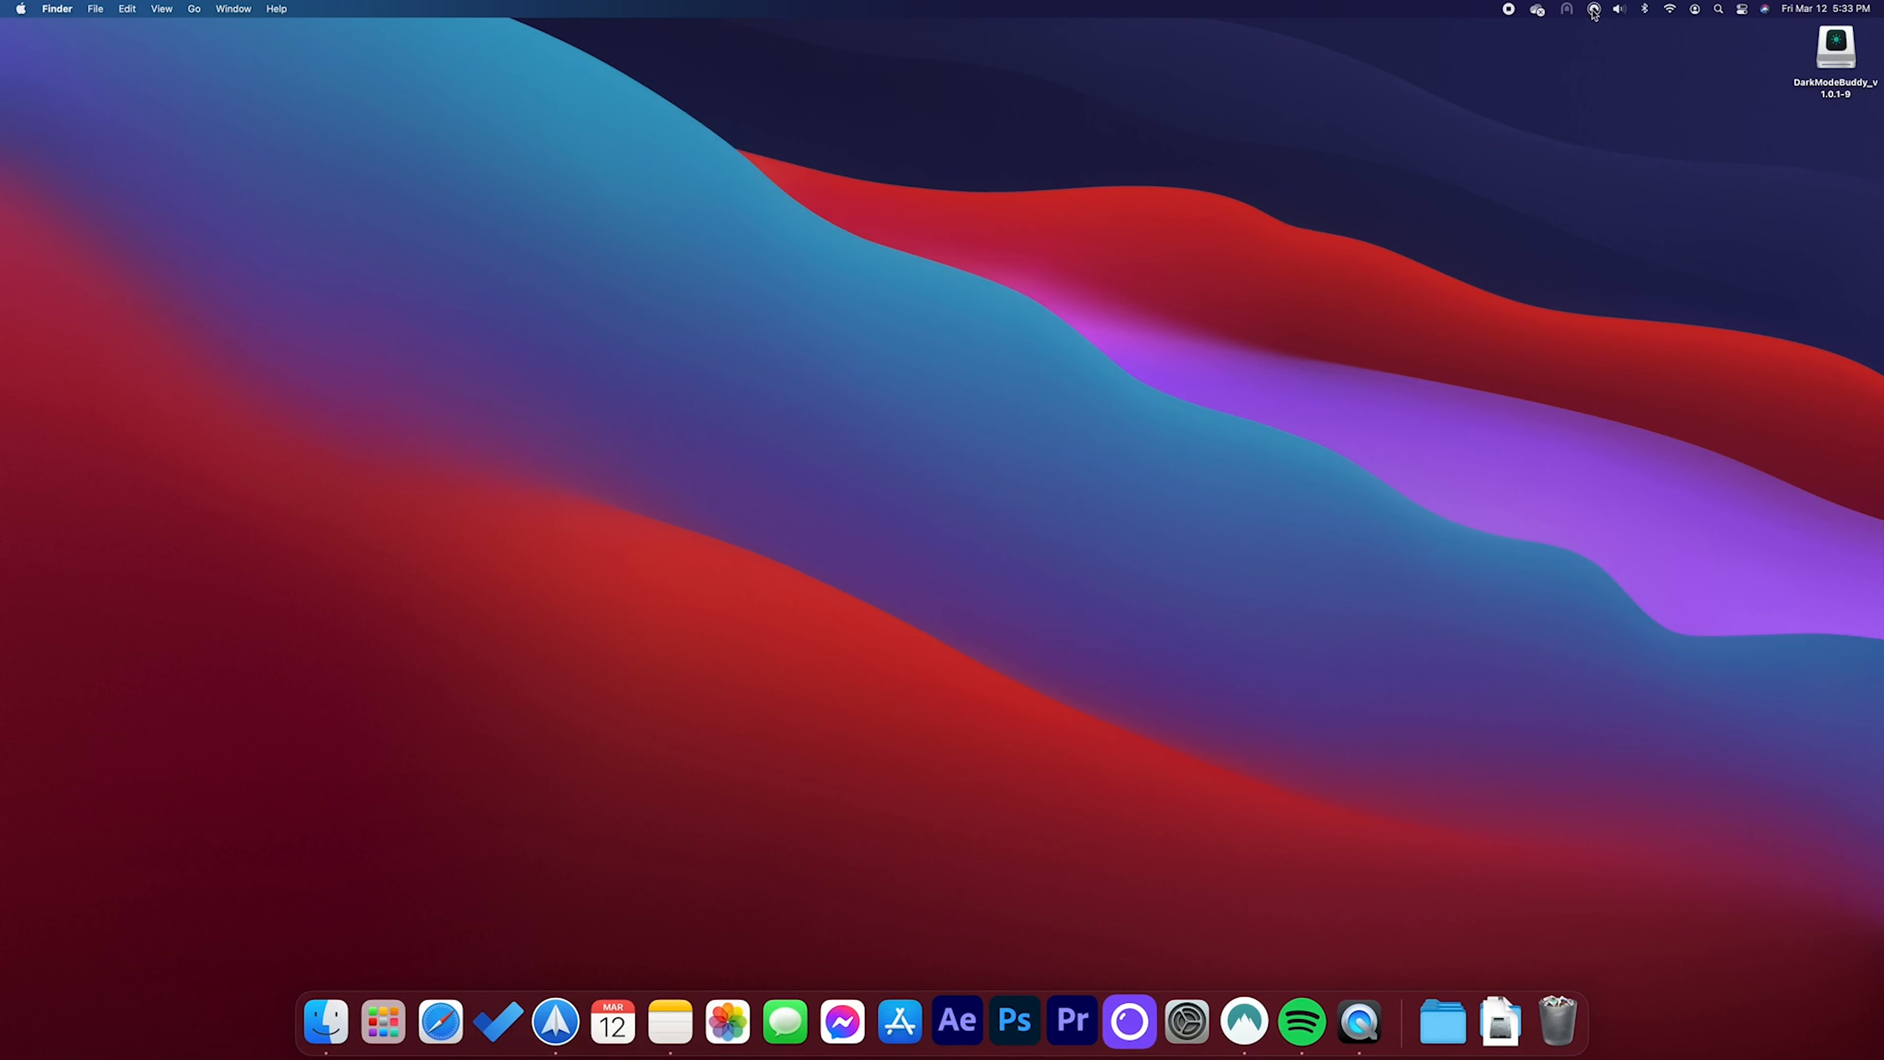
pyautogui.moveTo(1189, 621)
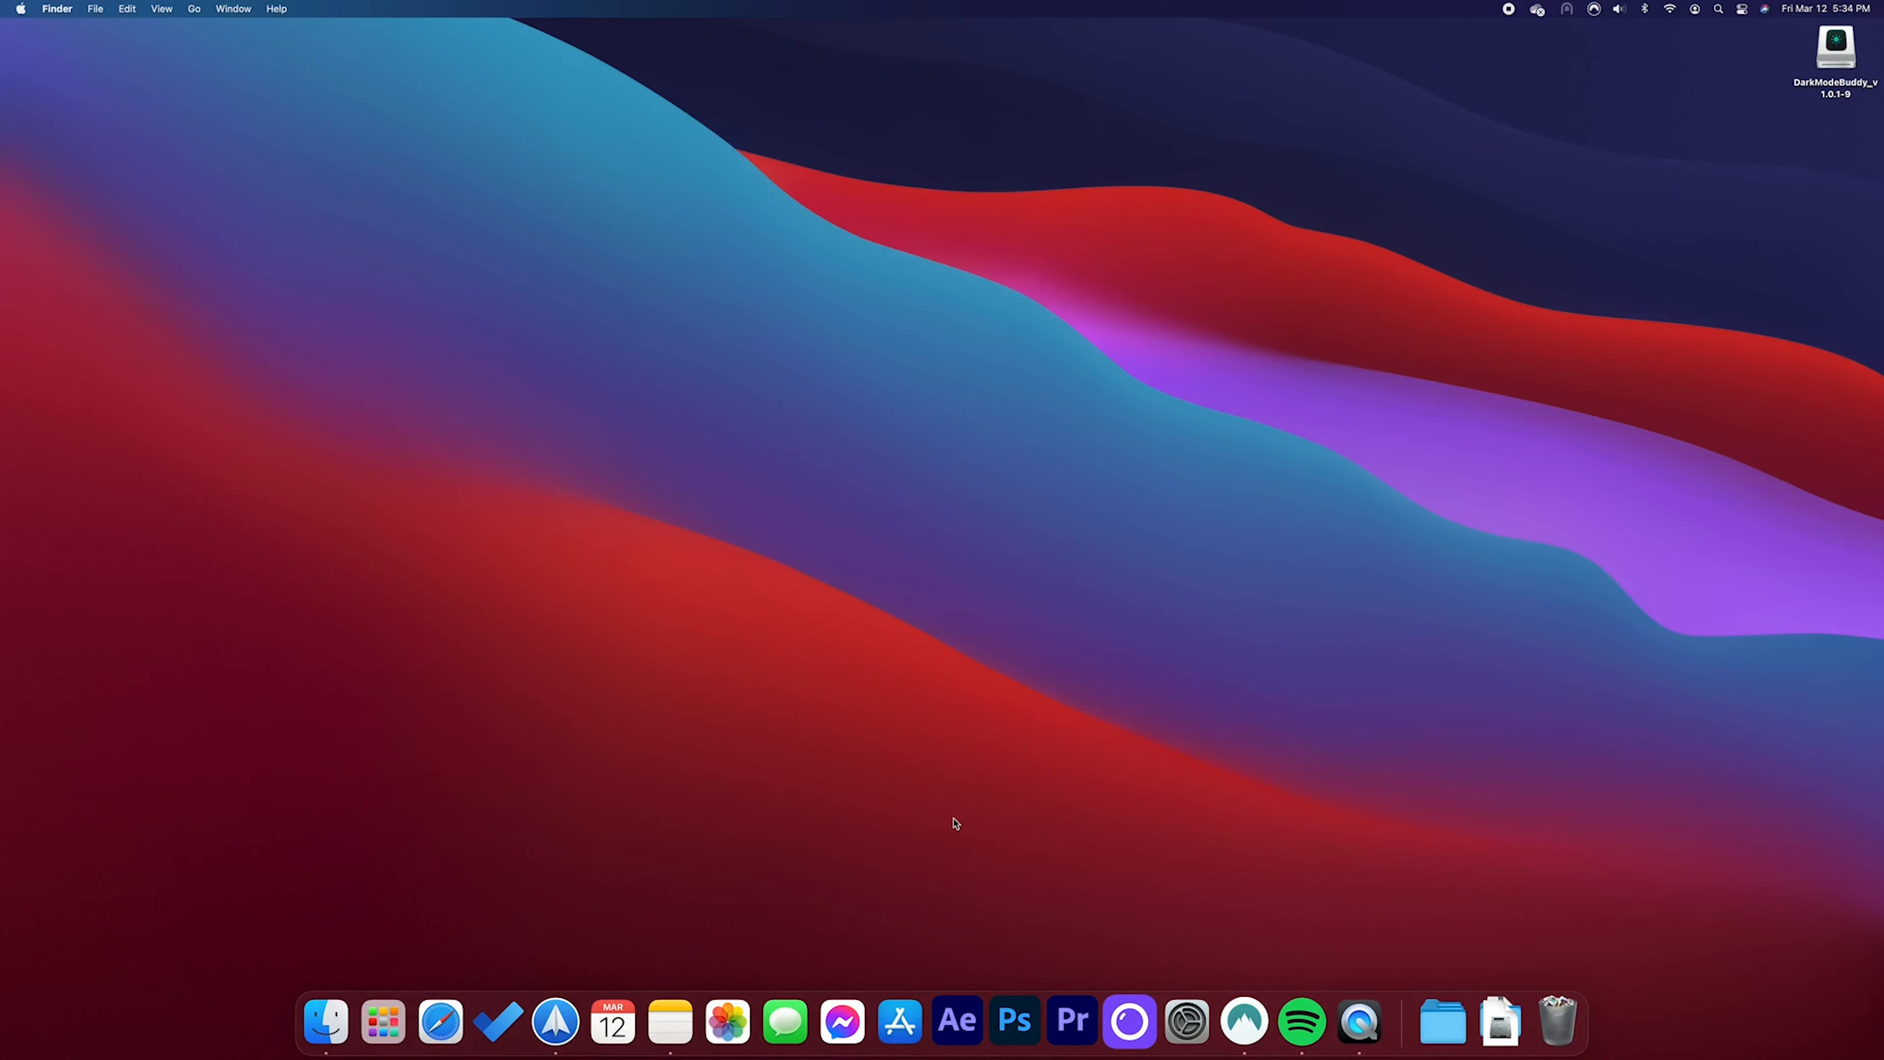
pyautogui.moveTo(440, 1022)
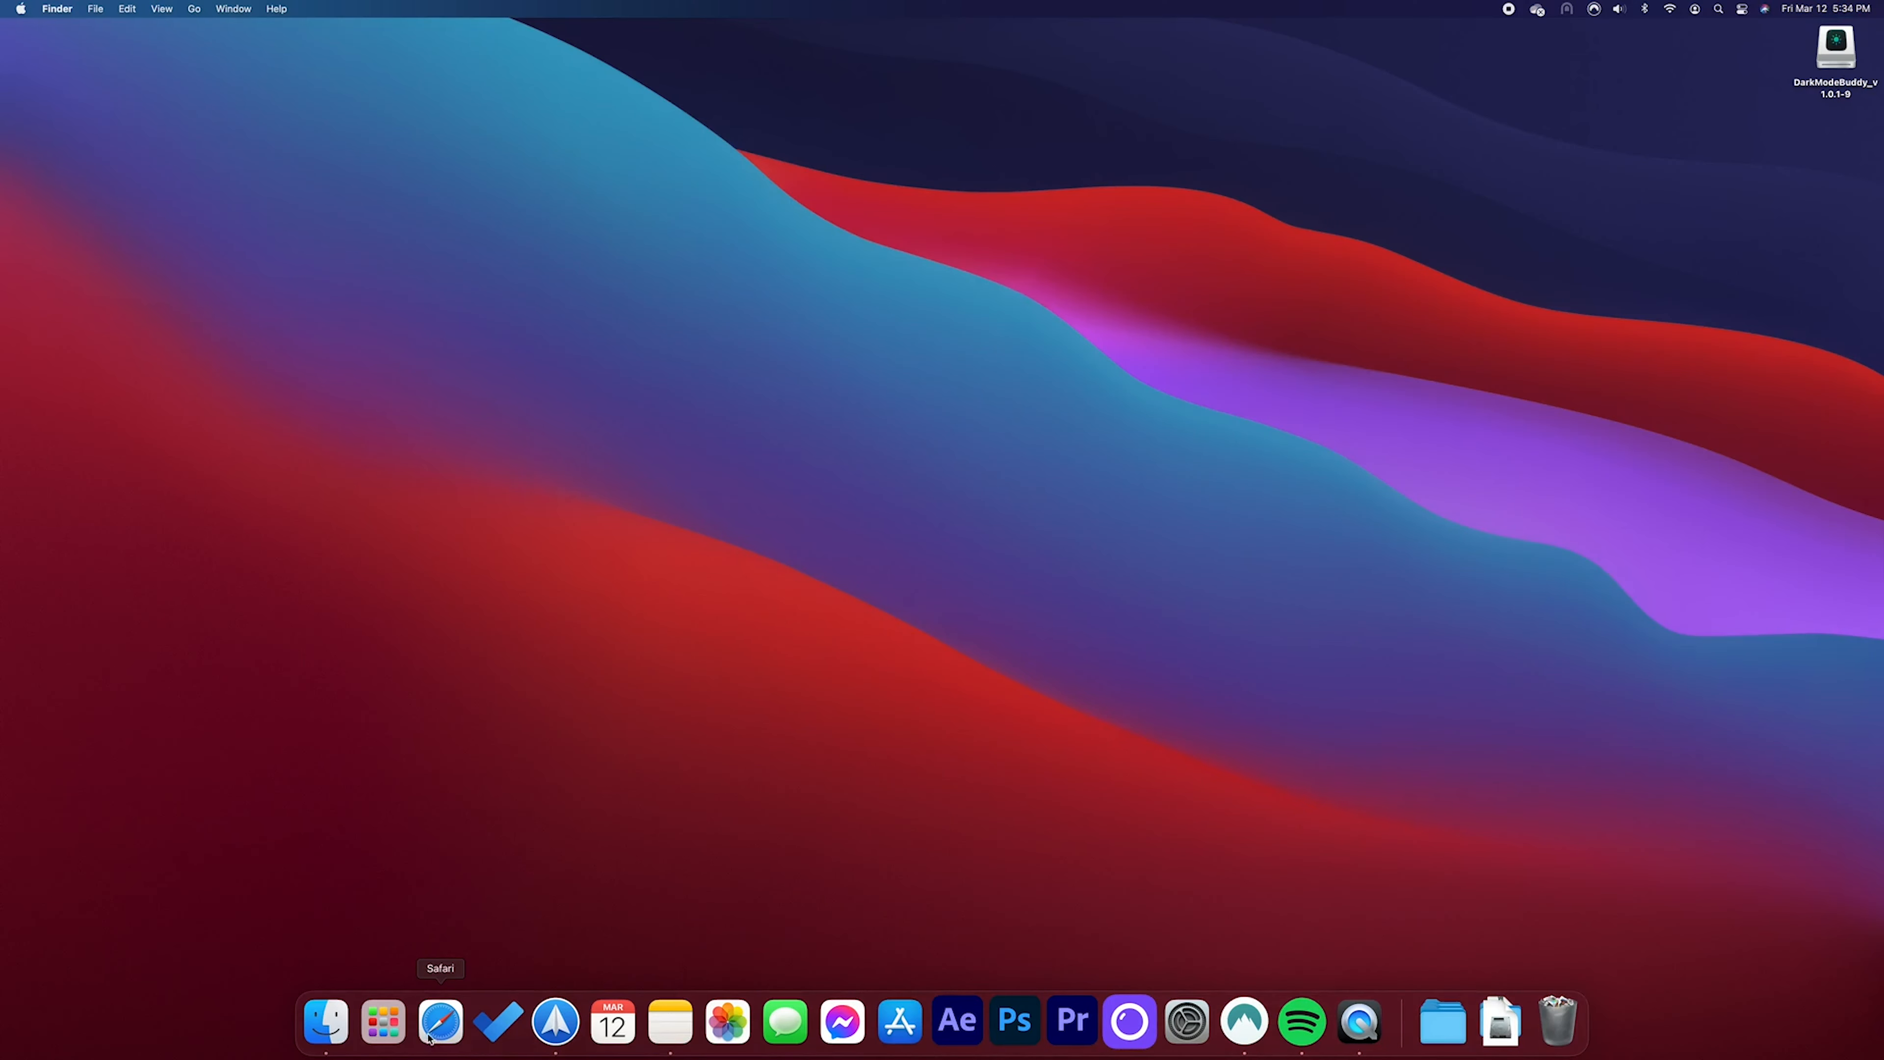
# - Launch Safari from the Dock to show its start page with favorites
pyautogui.click(440, 1023)
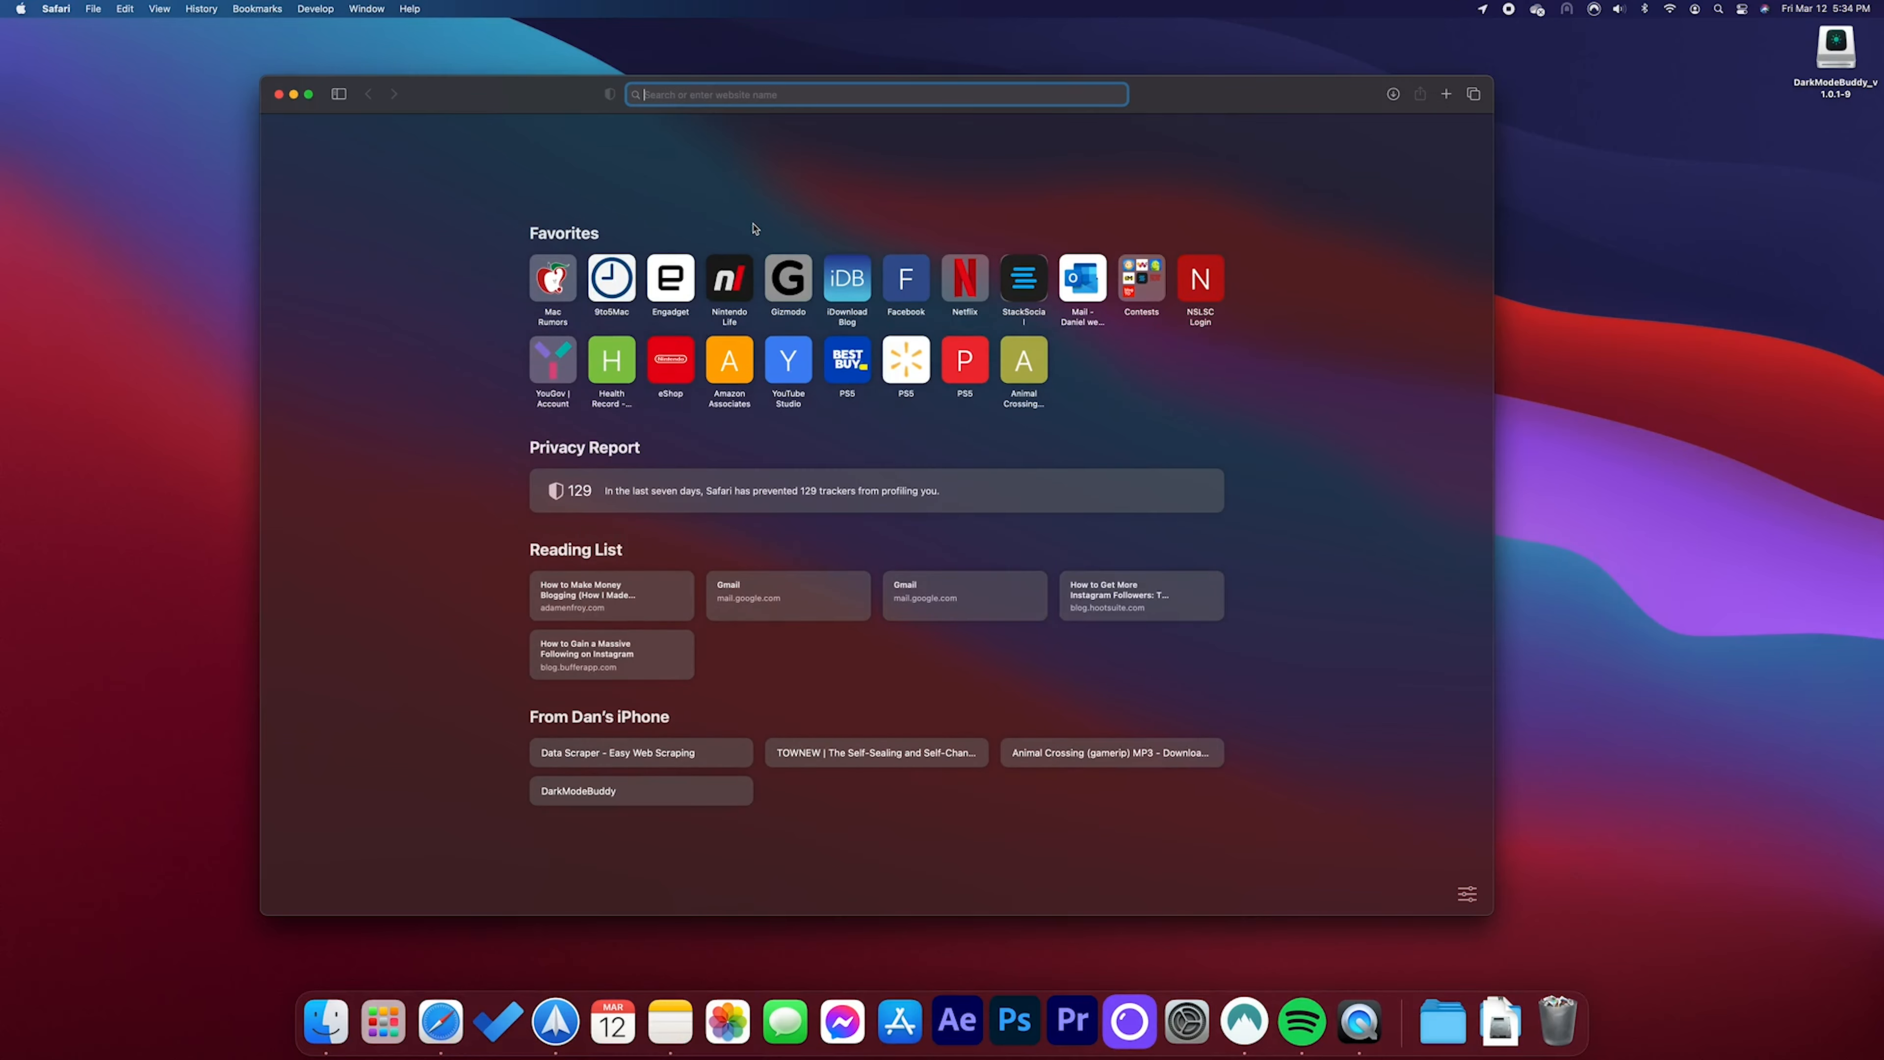